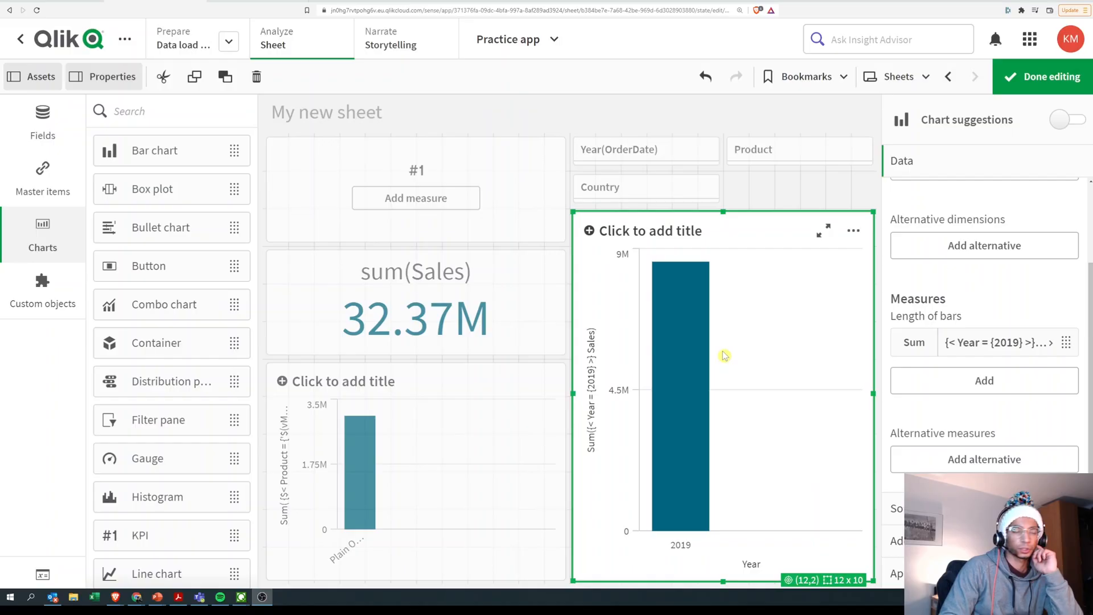
{"action": "mouse_move", "coordinate": [965, 362]}
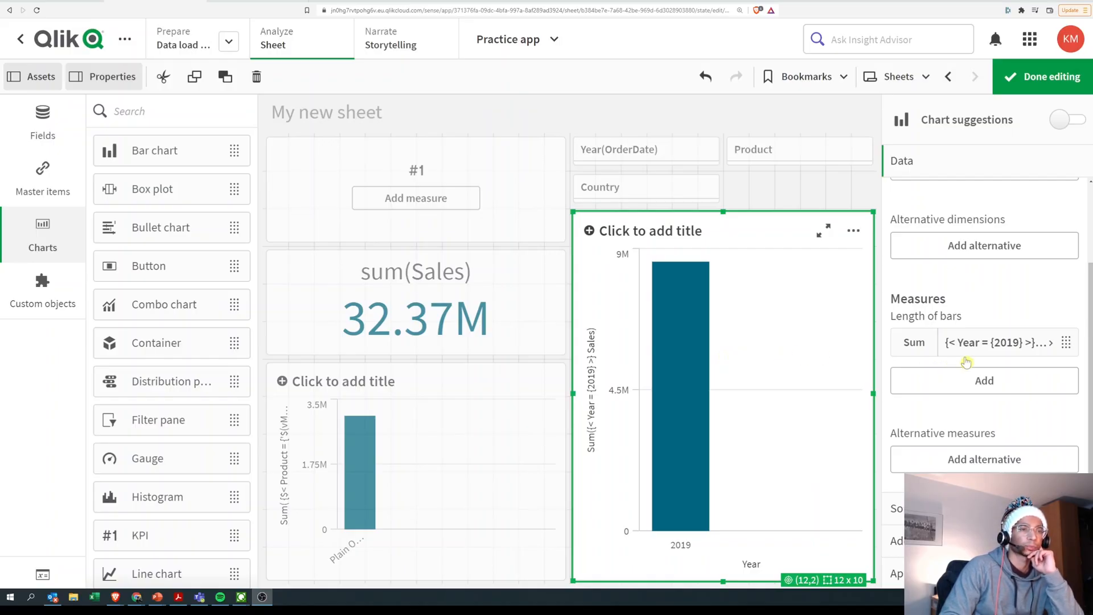
Step: Change the measure's year condition from {2019} to {">2019"} in Edit expression
{"action": "left_click", "coordinate": [997, 342]}
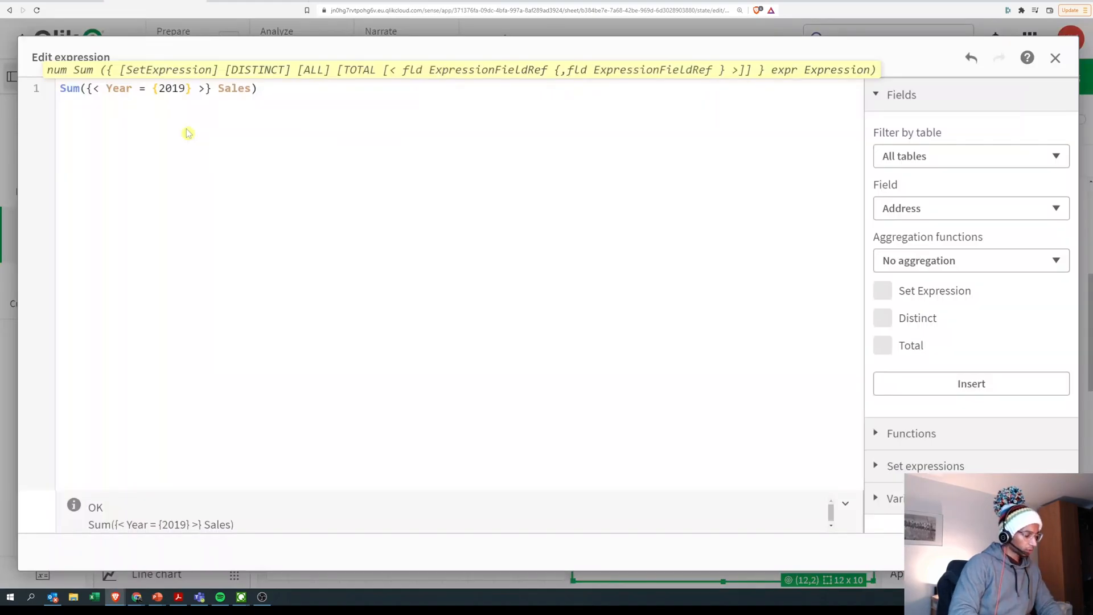
{"action": "type", "text": "\""}
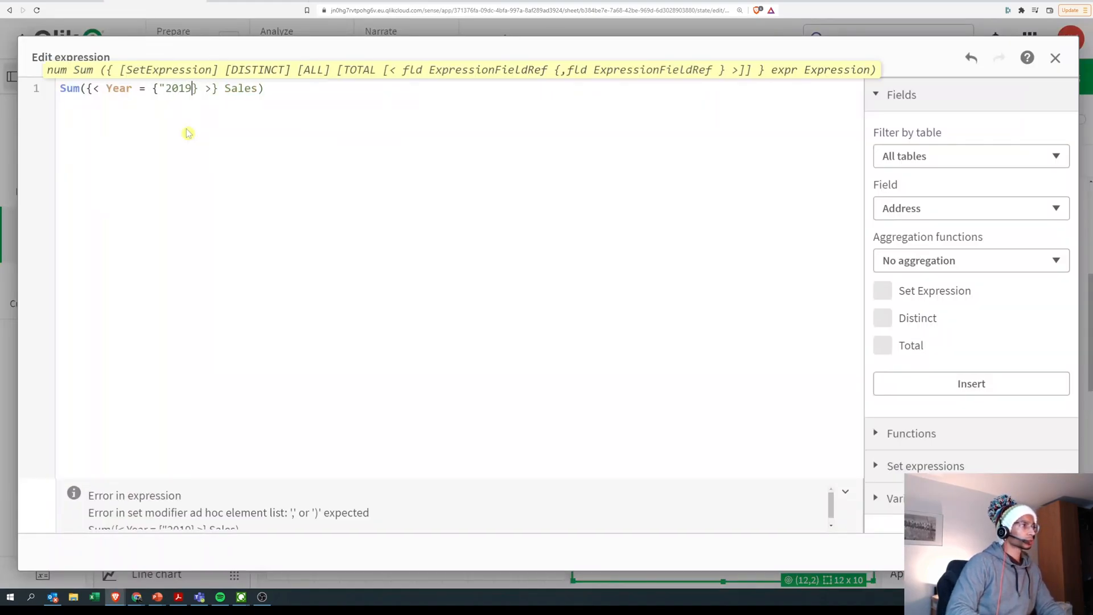
{"action": "type", "text": "2"}
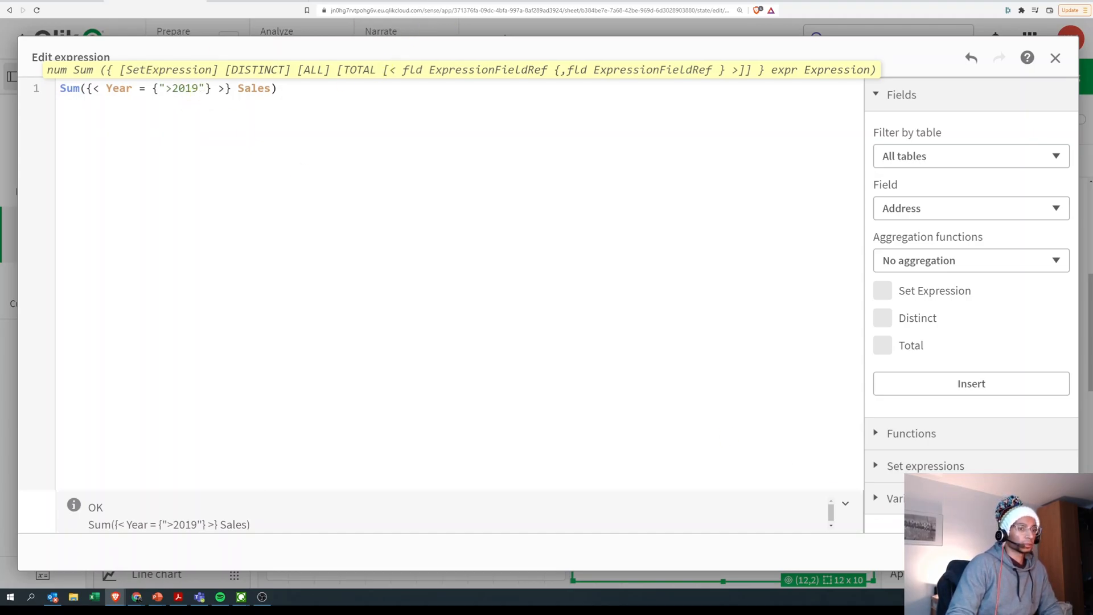
Step: Apply the expression so 2020 and 2021 bars show, then reopen Edit expression
{"action": "left_click", "coordinate": [1054, 58]}
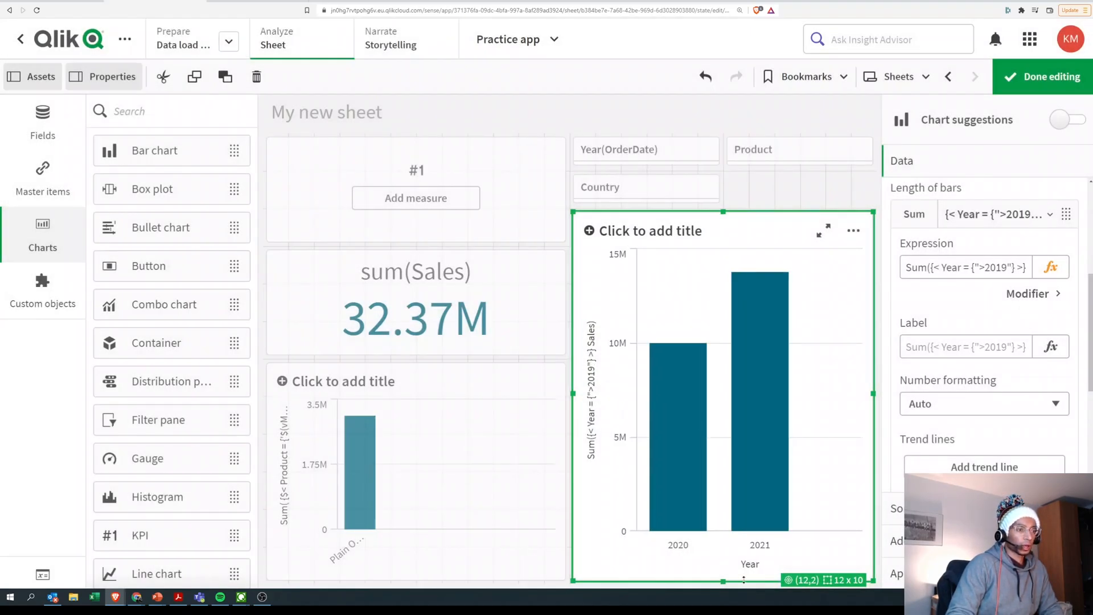
{"action": "mouse_move", "coordinate": [702, 526]}
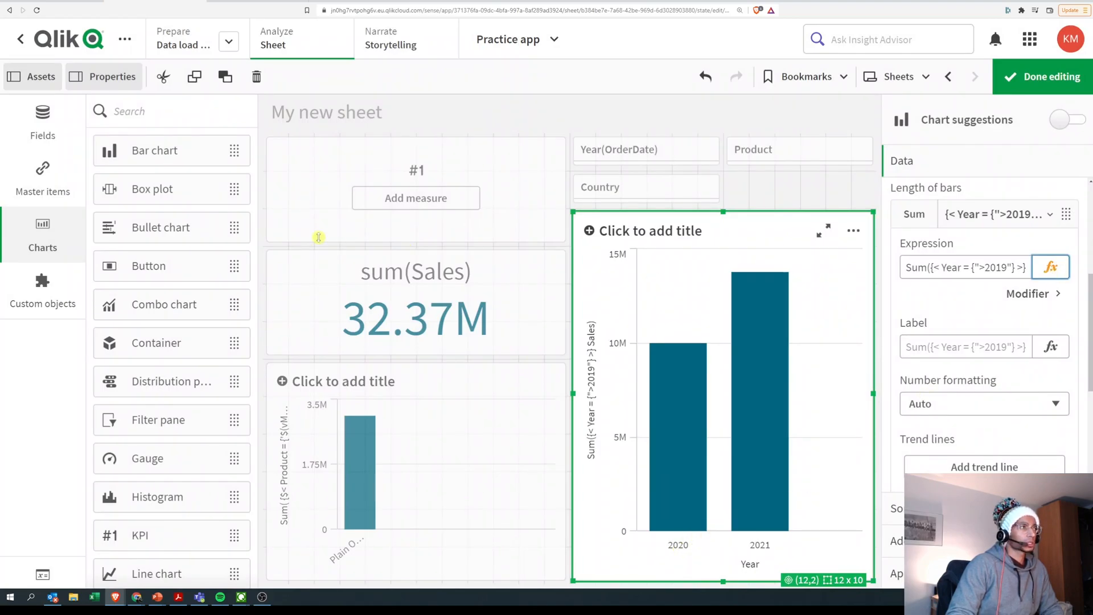
{"action": "left_click", "coordinate": [1050, 267]}
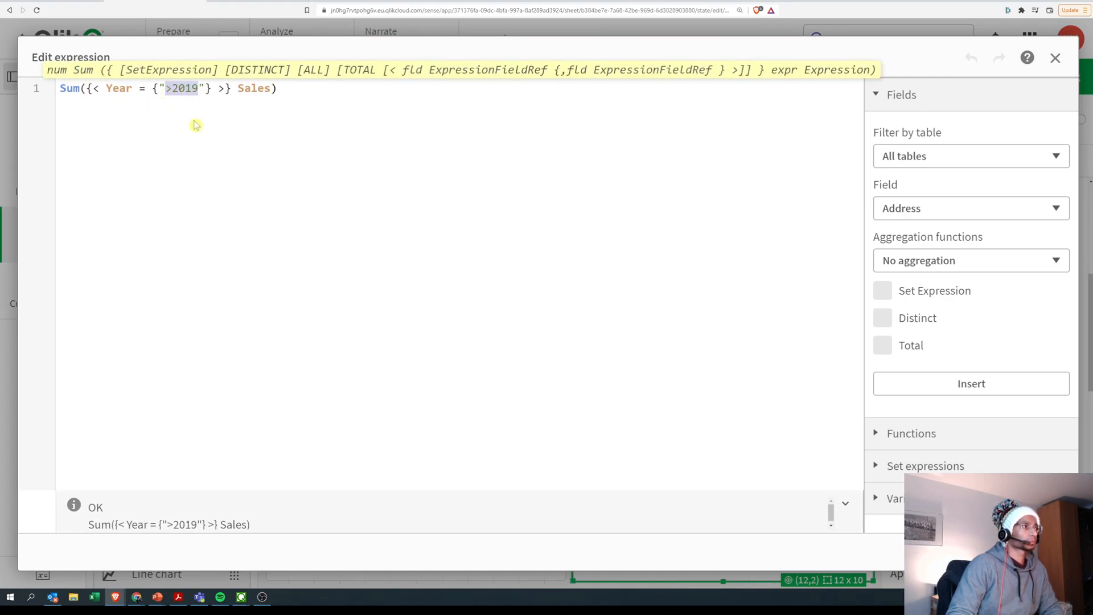
{"action": "mouse_move", "coordinate": [190, 133]}
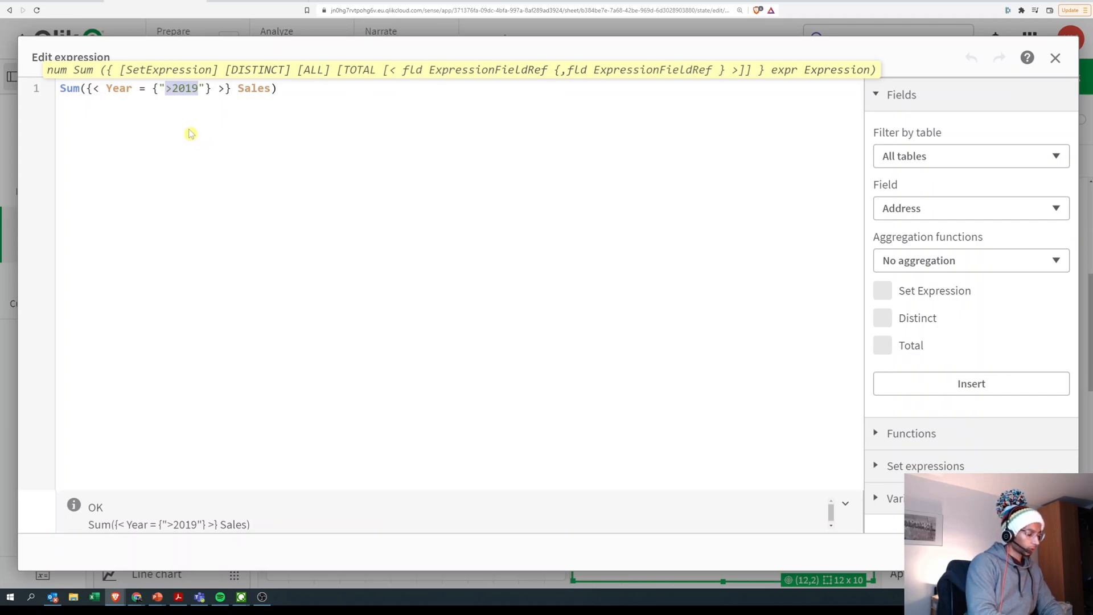
Step: Type Year(today()) in place of >2019 as the year condition
{"action": "type", "text": "Year(t"}
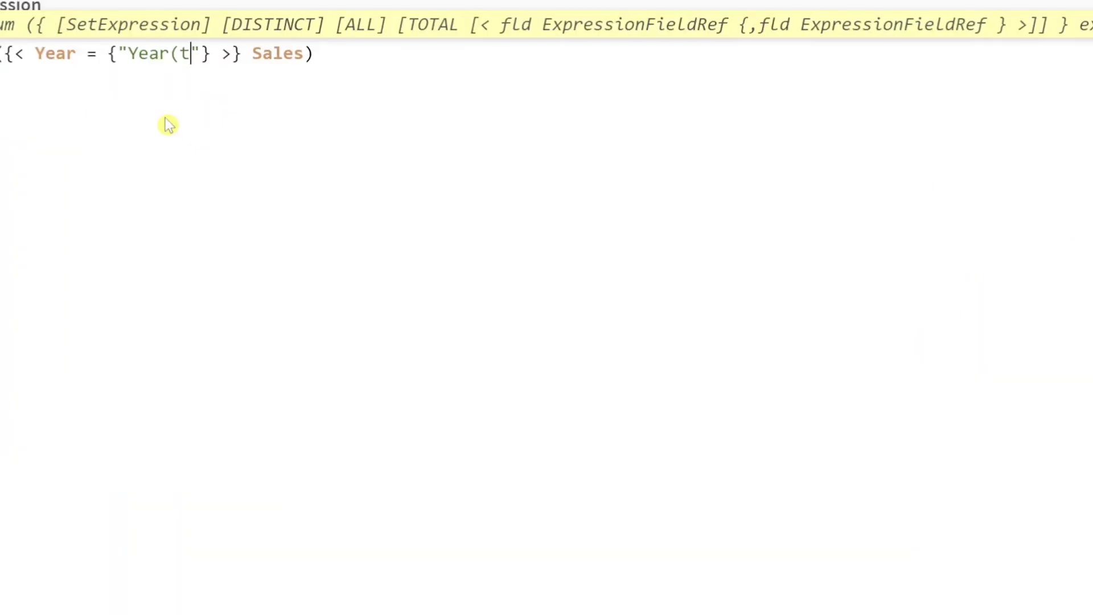
{"action": "type", "text": "oday()"}
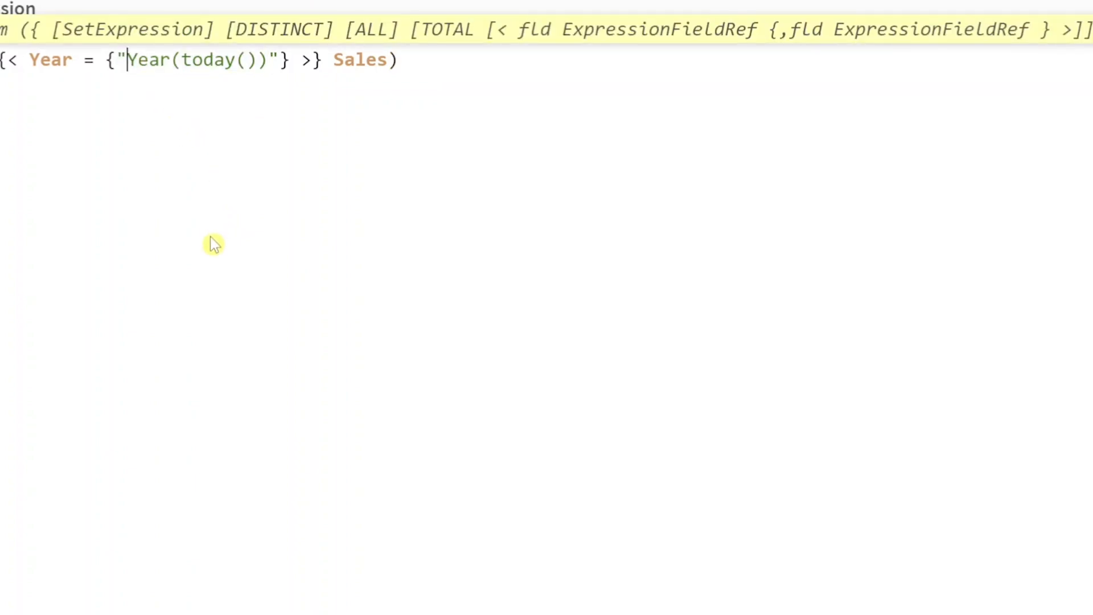
{"action": "mouse_move", "coordinate": [184, 225]}
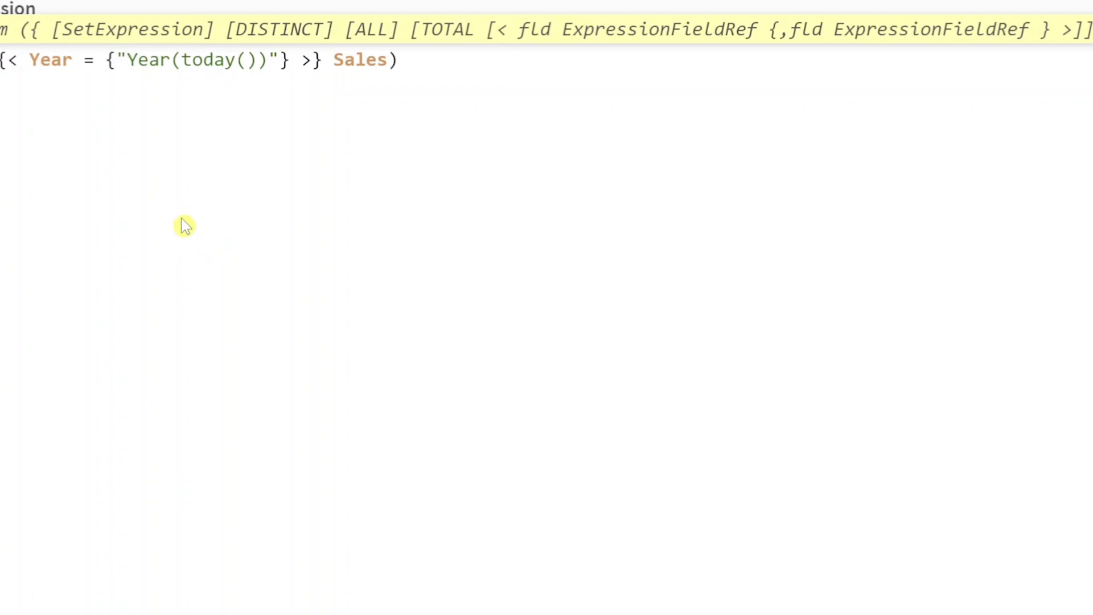
Step: Wrap the condition as $(=Year(today())) so only the 2021 bar remains
{"action": "type", "text": "$("}
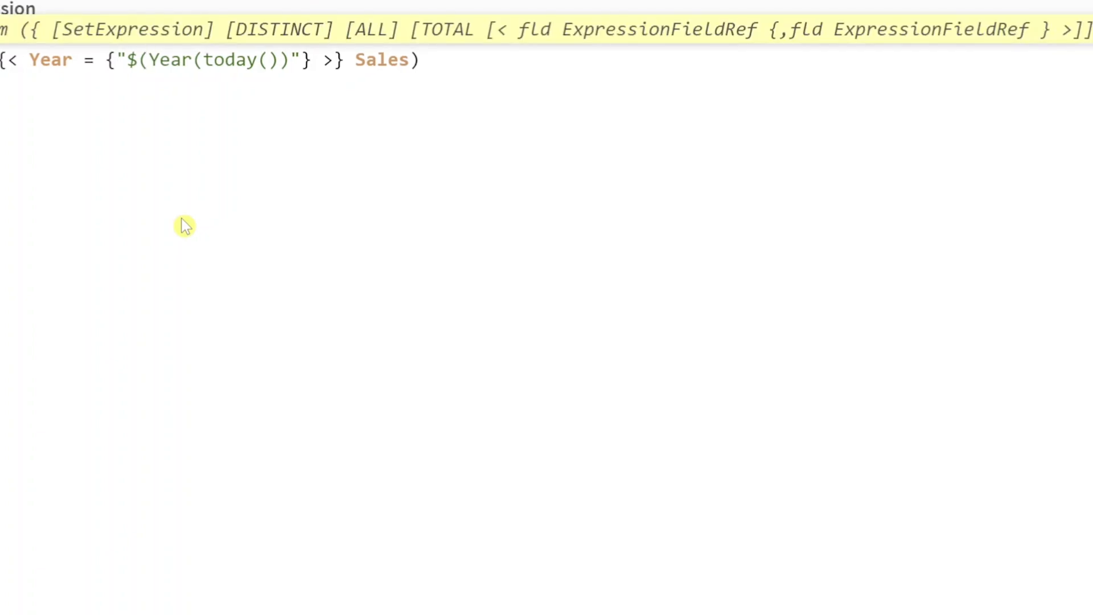
{"action": "type", "text": "="}
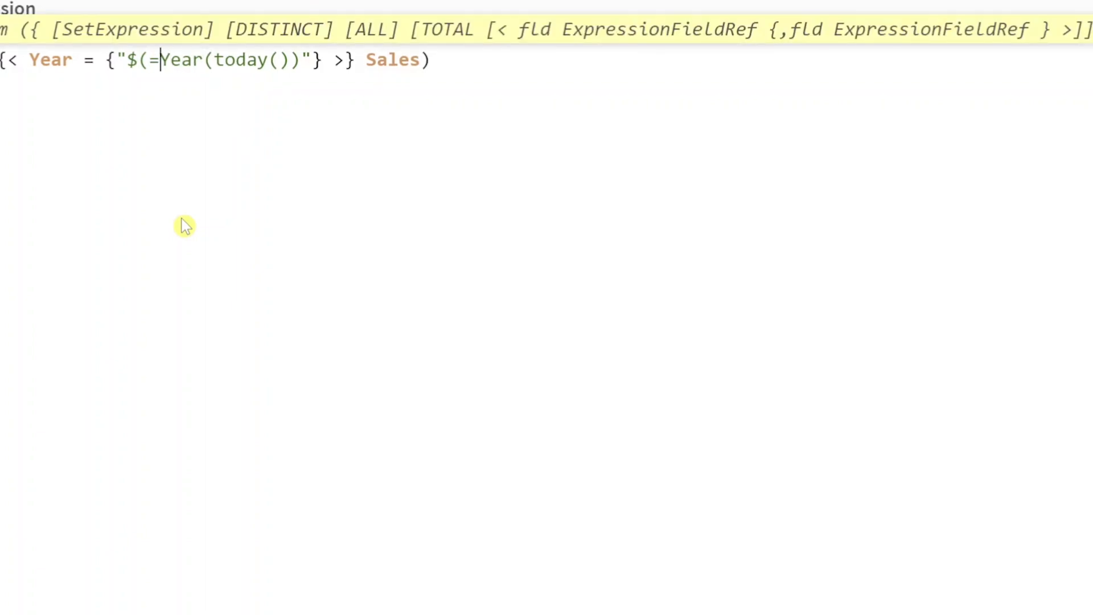
{"action": "left_click", "coordinate": [236, 60]}
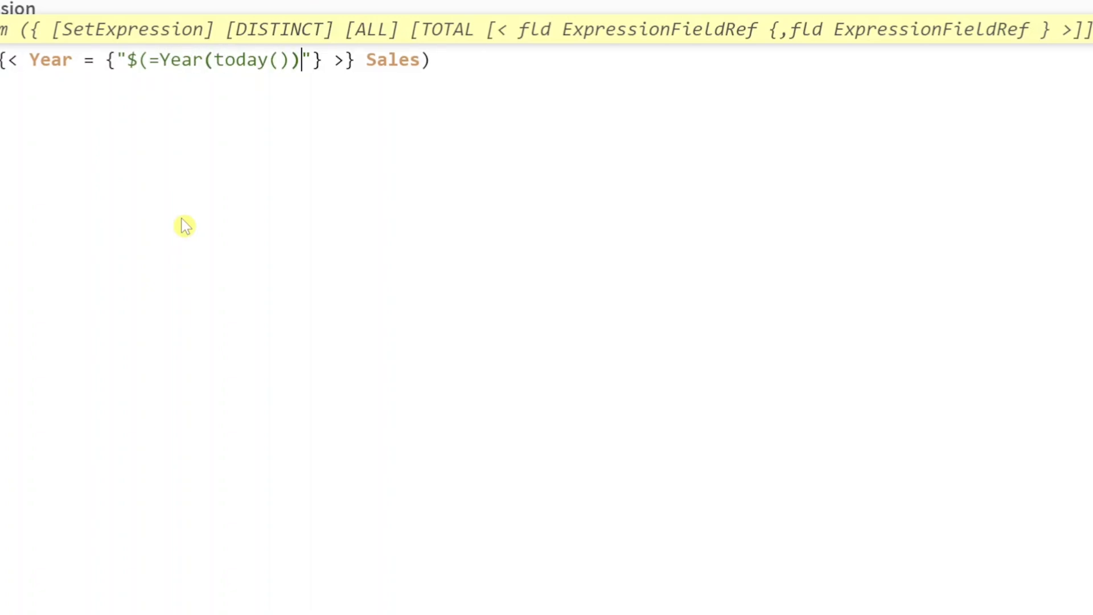
{"action": "type", "text": ")"}
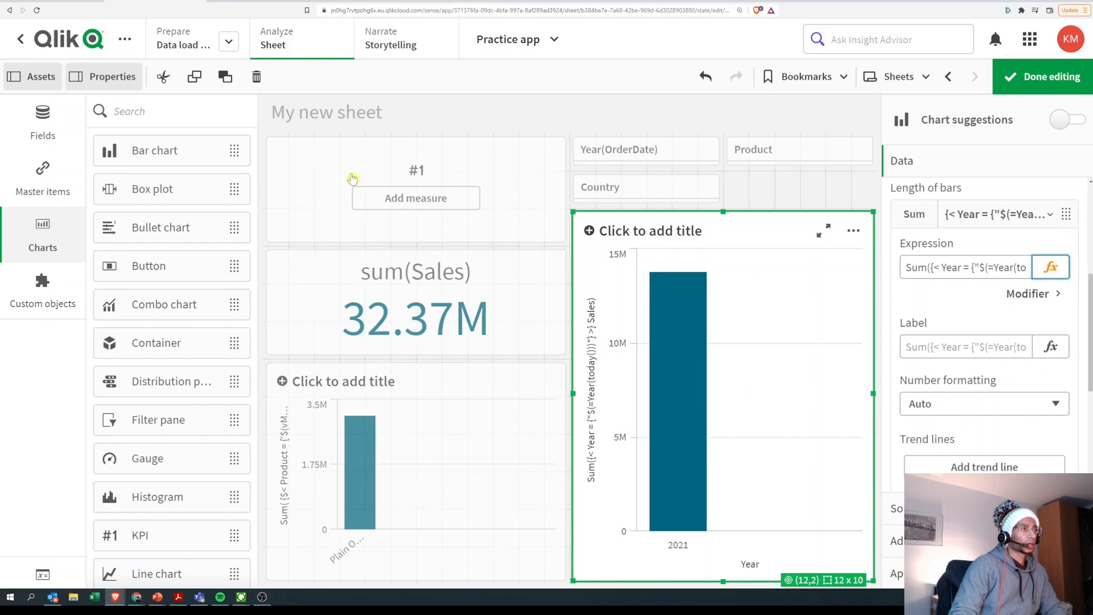
Step: Reopen Edit expression via fx, showing the condition resolved to 2021
{"action": "left_click", "coordinate": [1050, 267]}
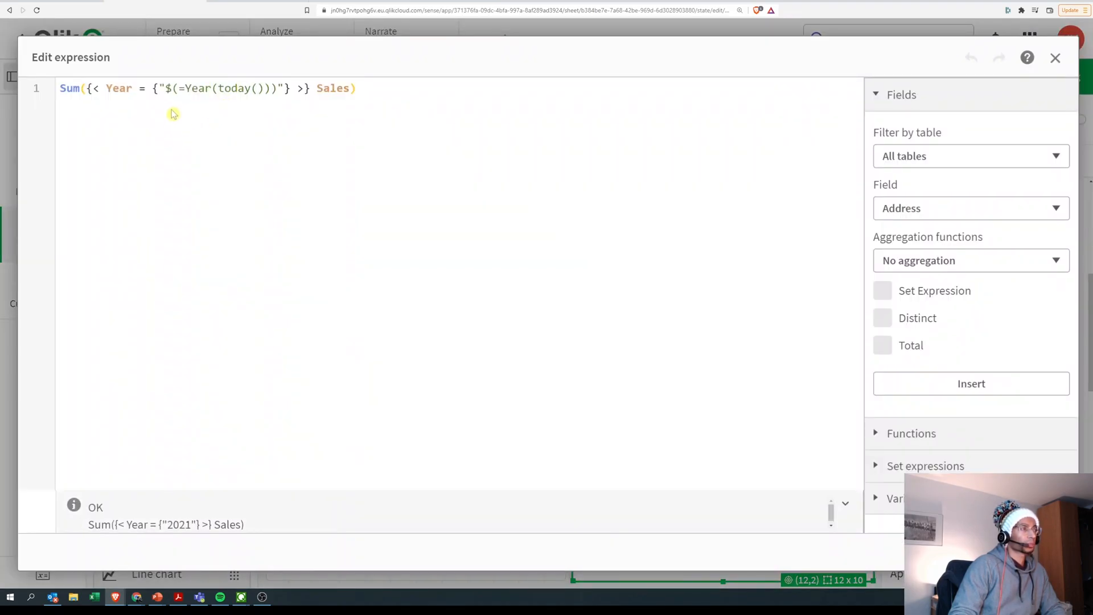
{"action": "mouse_move", "coordinate": [195, 112]}
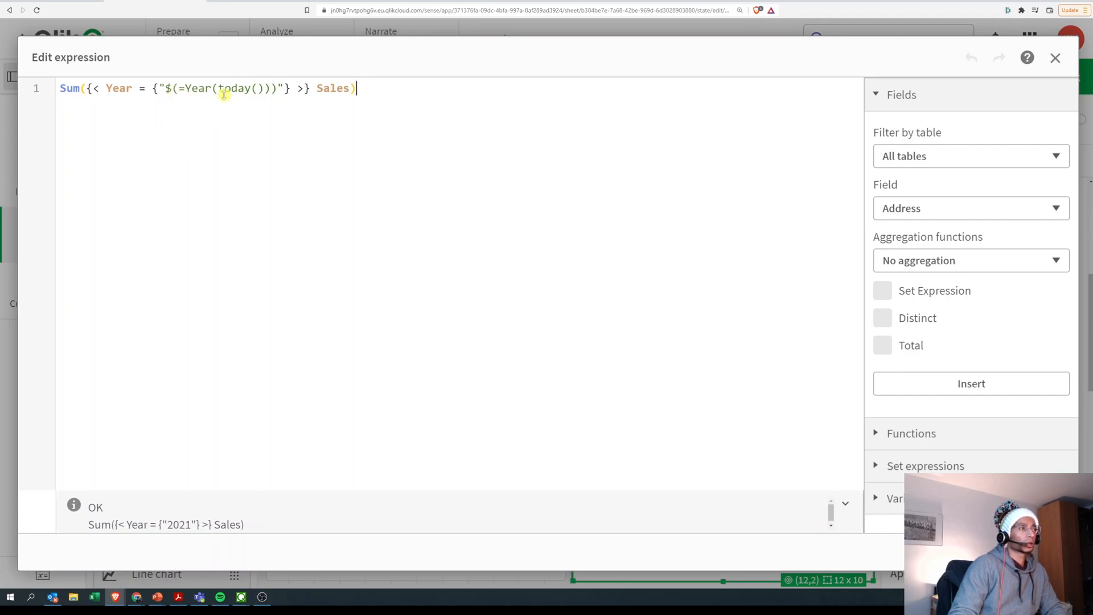
{"action": "mouse_move", "coordinate": [246, 110]}
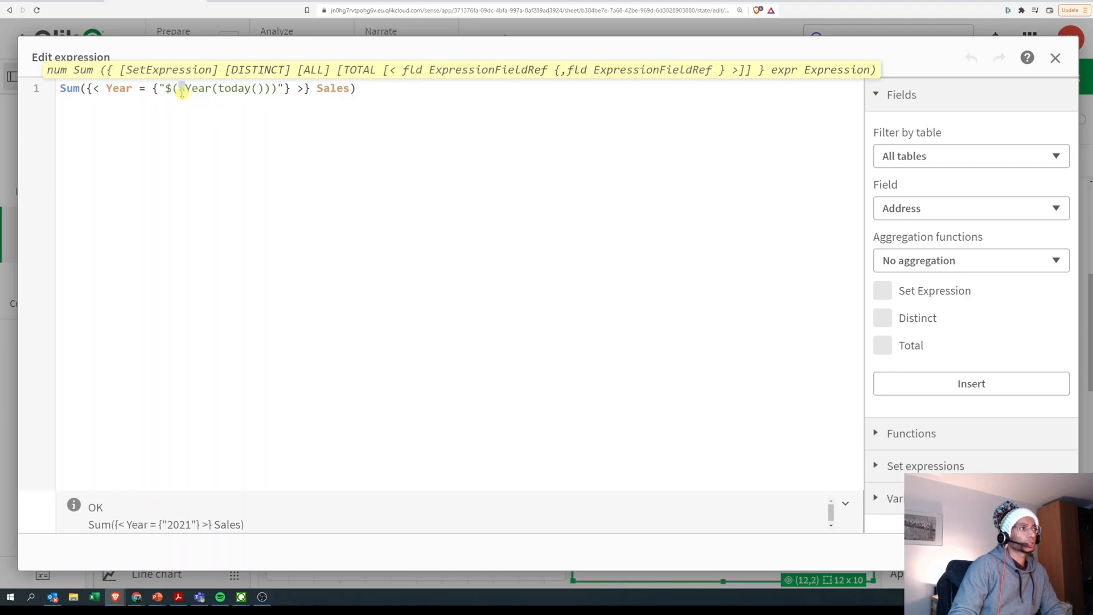
Step: Change the expansion to $(=min(Year)), leaving a single 2019 sales bar
{"action": "type", "text": "="}
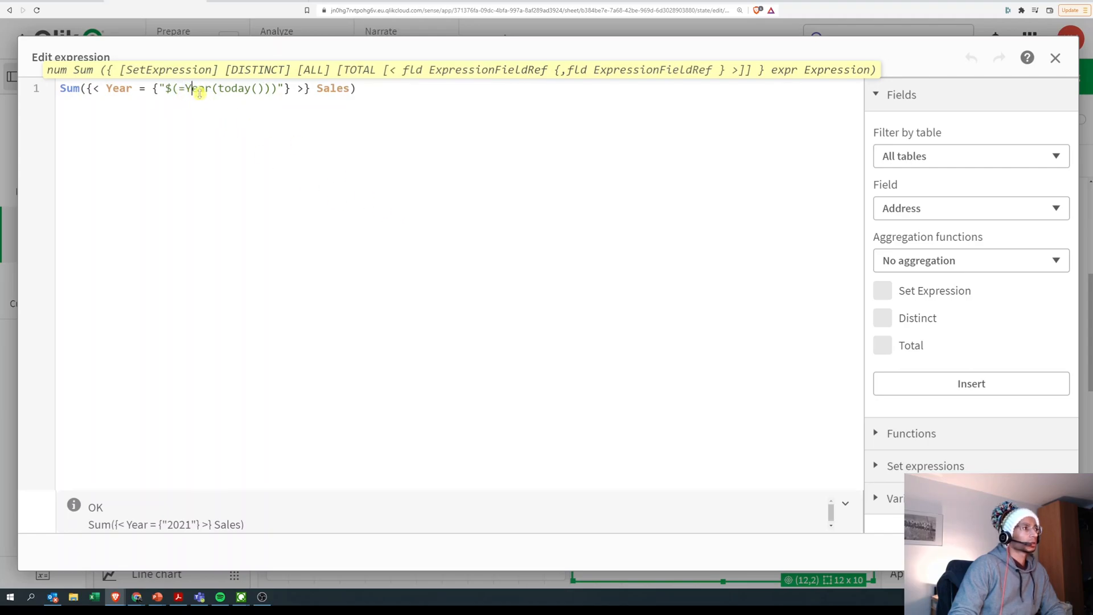
{"action": "type", "text": "max"}
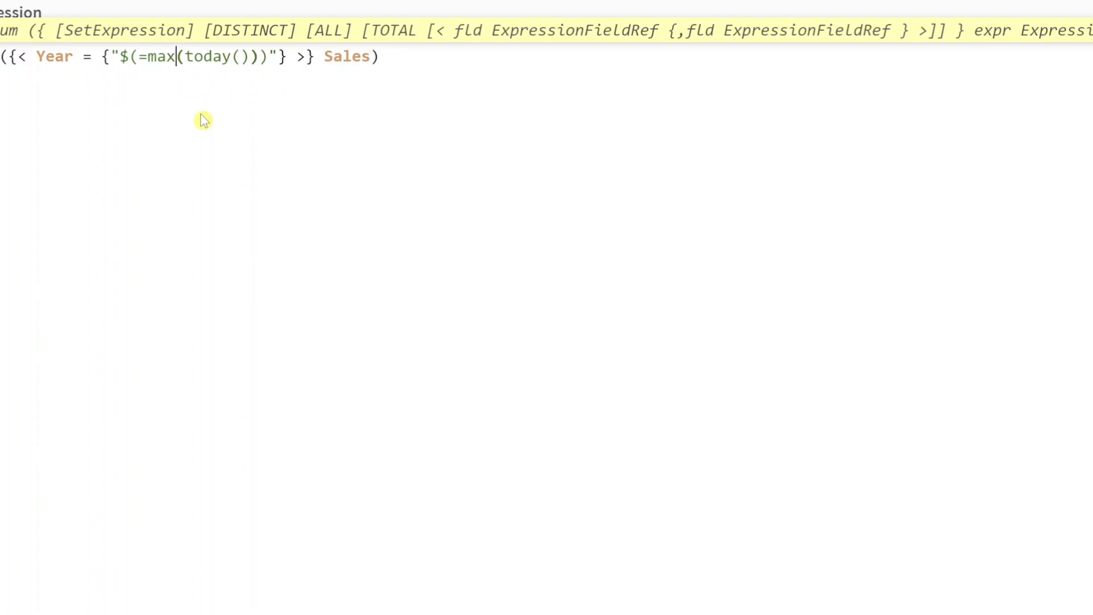
{"action": "double_click", "coordinate": [206, 56]}
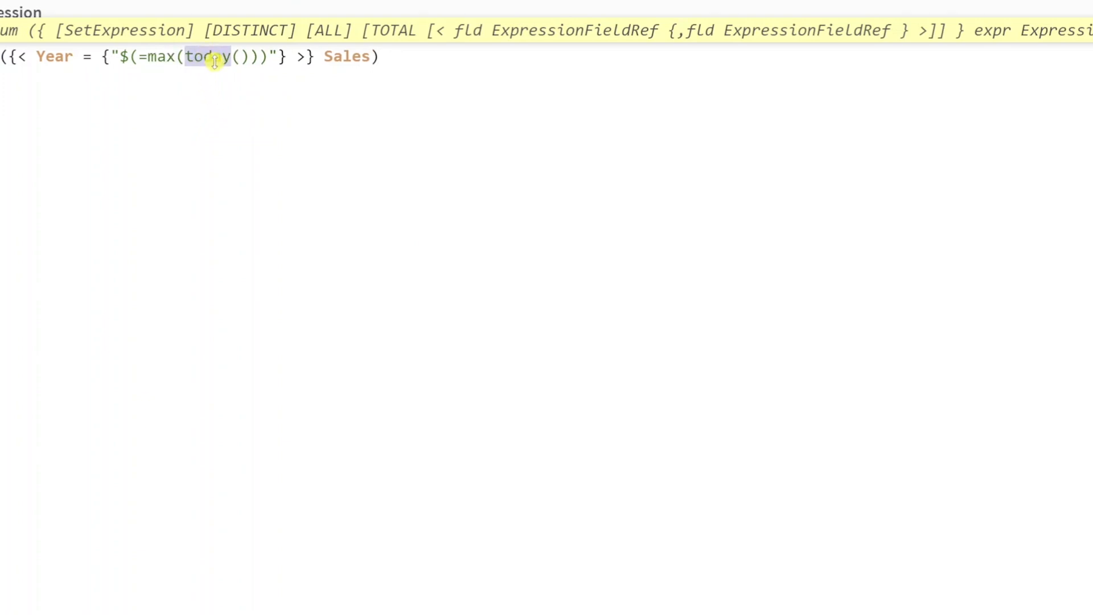
{"action": "type", "text": "Year"}
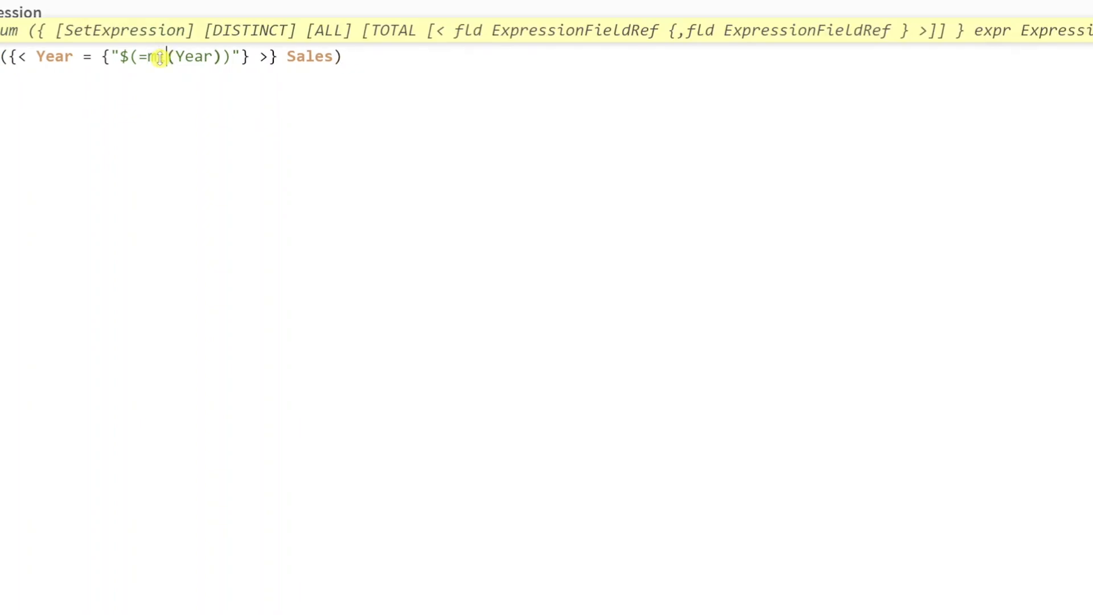
{"action": "type", "text": "in"}
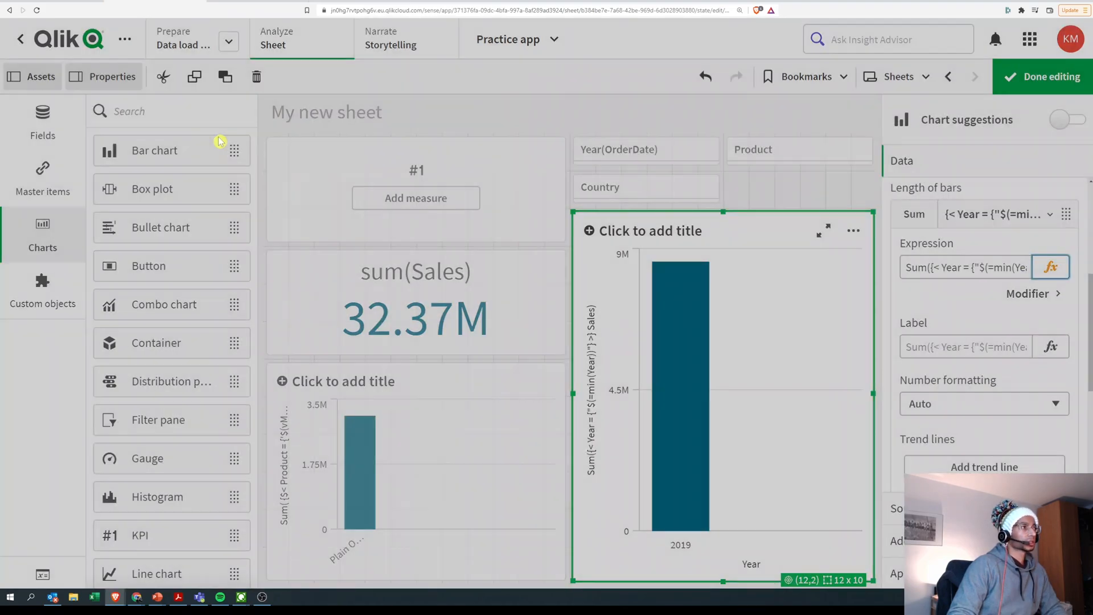
Step: Reopen Edit expression via fx, with the condition resolved to 2019
{"action": "left_click", "coordinate": [1049, 267]}
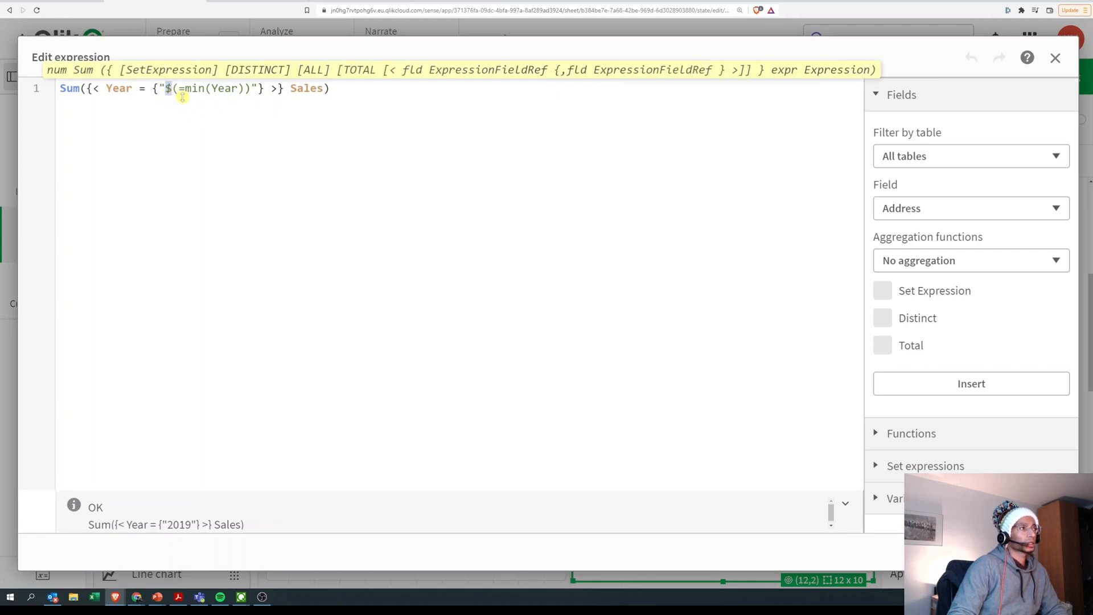
{"action": "mouse_move", "coordinate": [214, 87]}
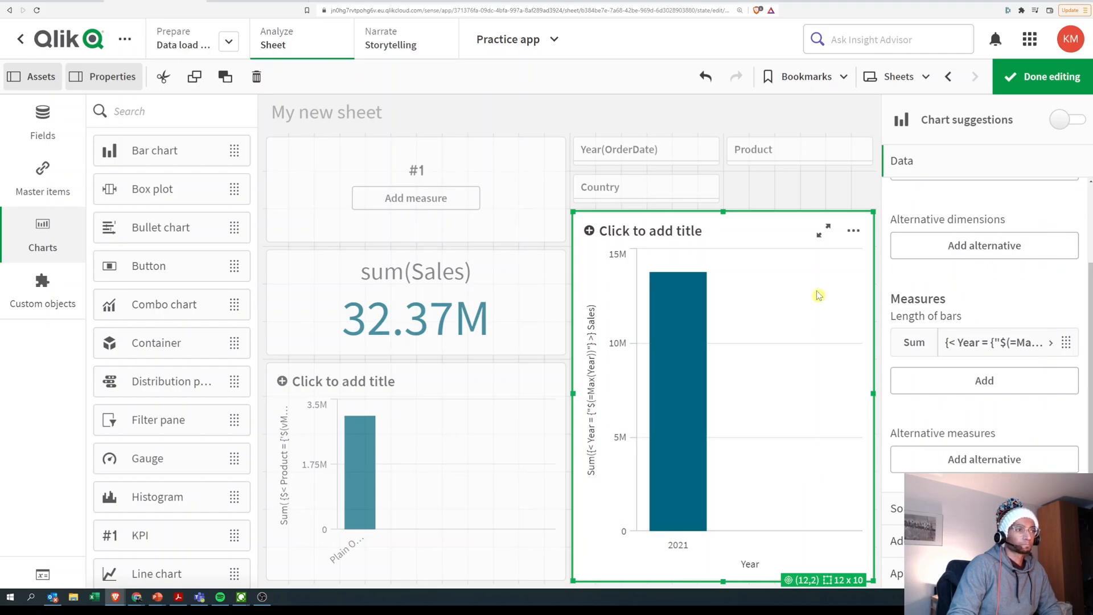
{"action": "mouse_move", "coordinate": [641, 463]}
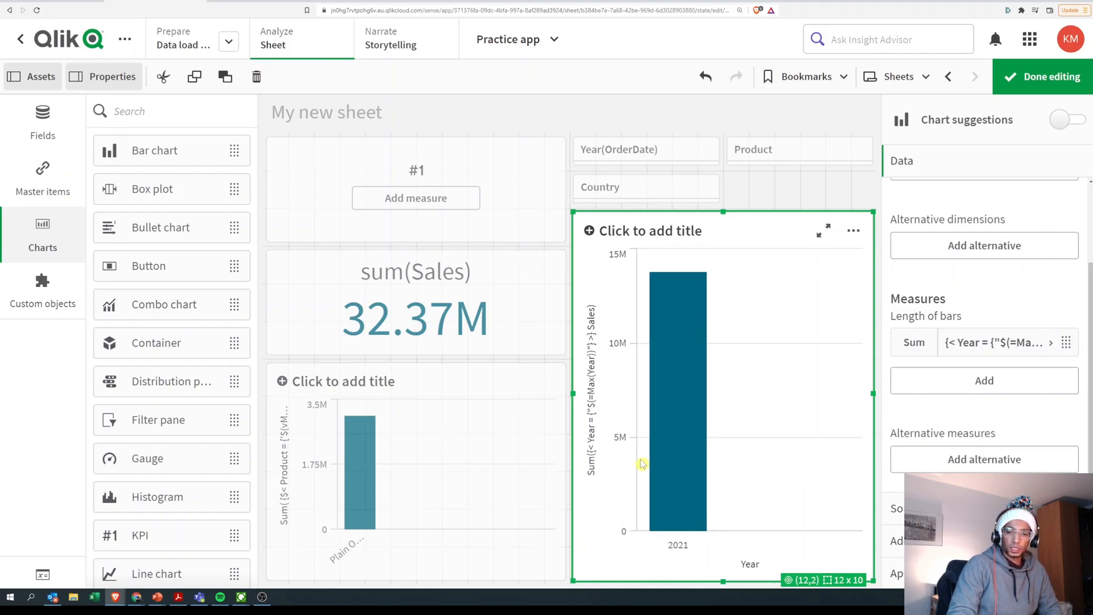
{"action": "mouse_move", "coordinate": [584, 462]}
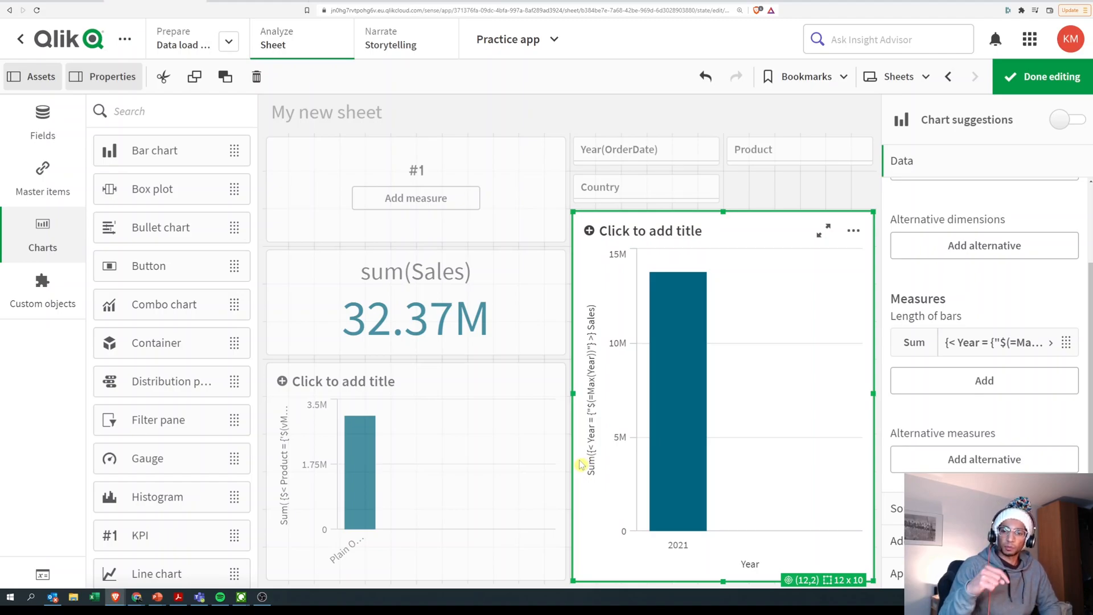
{"action": "mouse_move", "coordinate": [744, 540]}
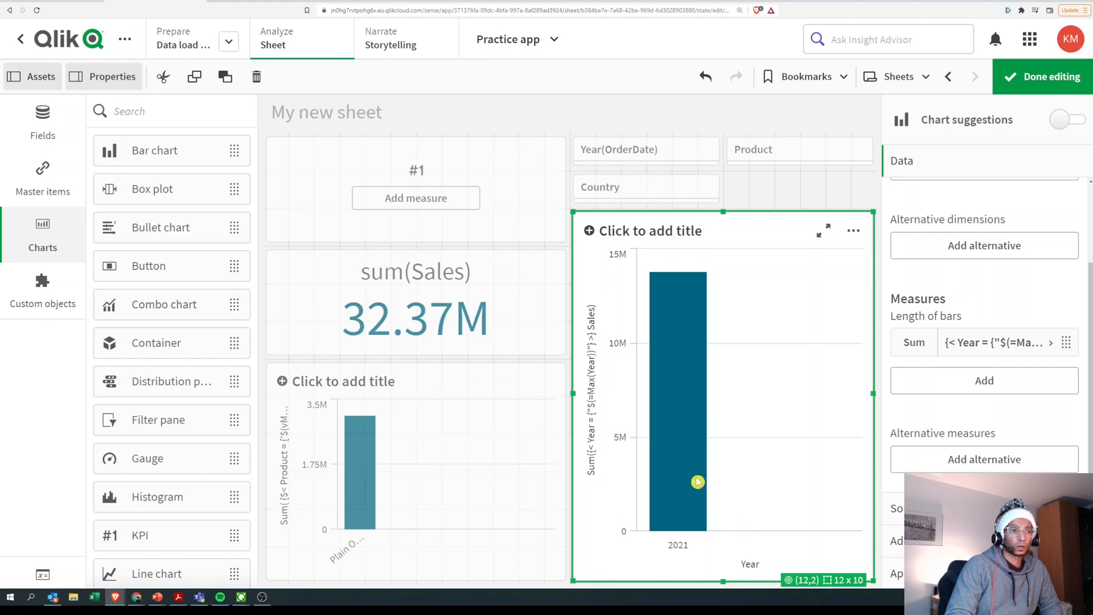
{"action": "mouse_move", "coordinate": [733, 432]}
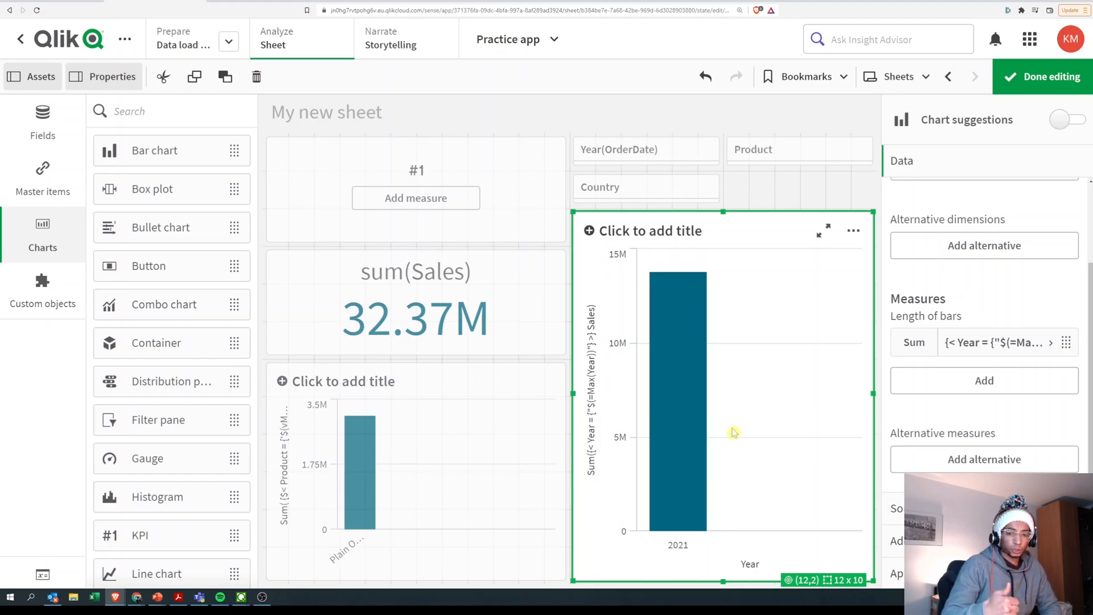